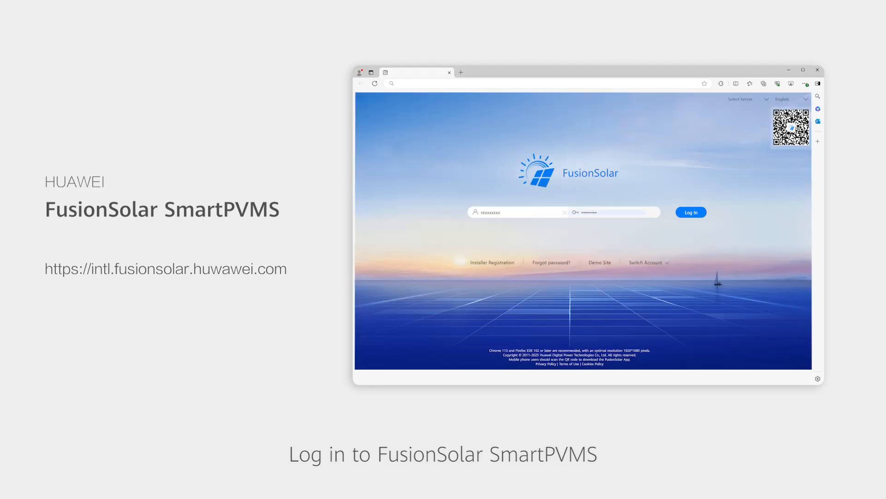
Log in to SmartPVMS and bring up Alarm Management under Maintenance
click(690, 213)
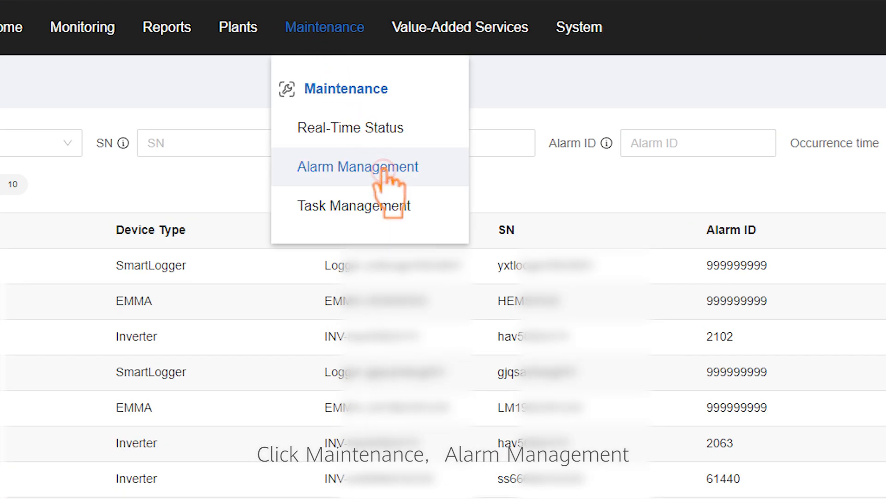
click(358, 167)
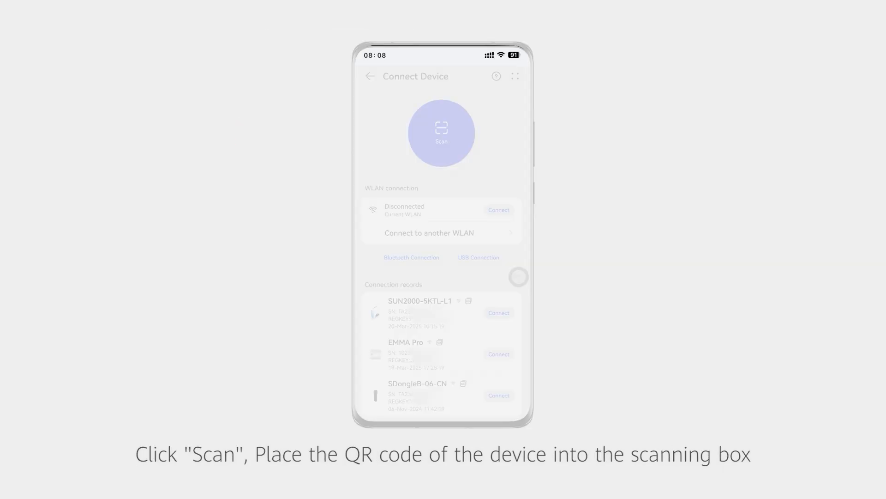
Scan the inverter's QR code, allow WLAN, and connect to the scanned SUN2000 inverter
click(441, 133)
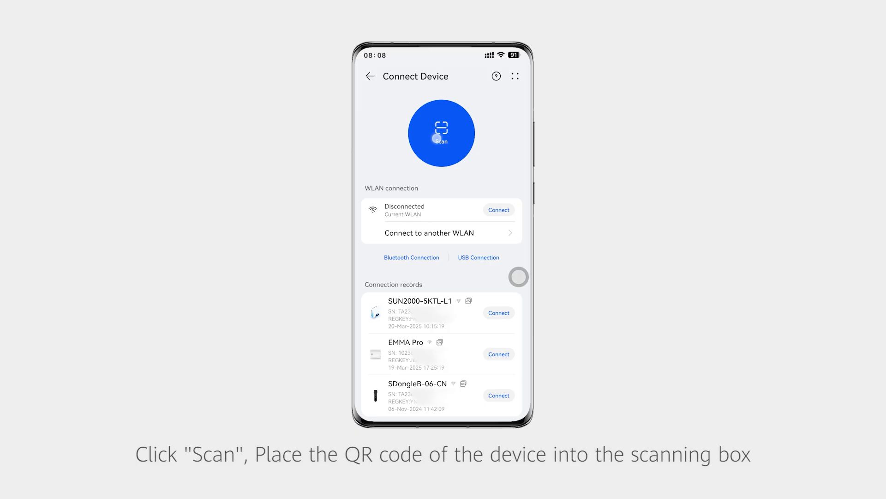
click(441, 134)
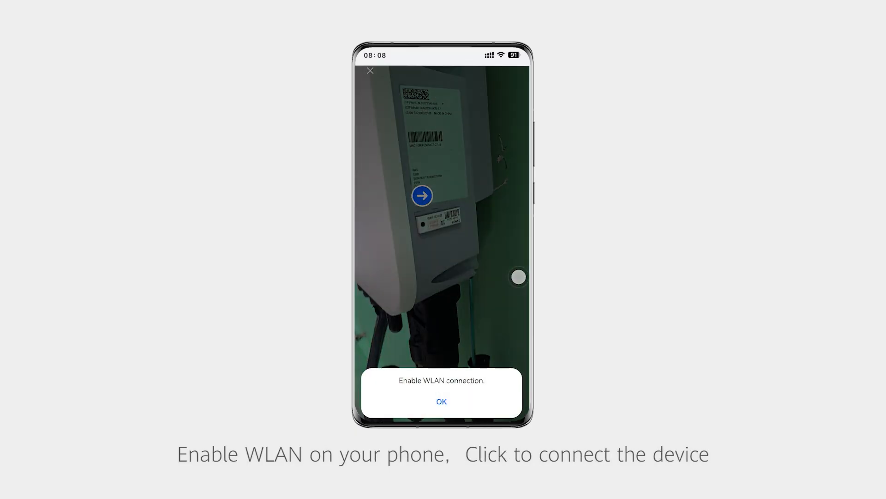
click(441, 401)
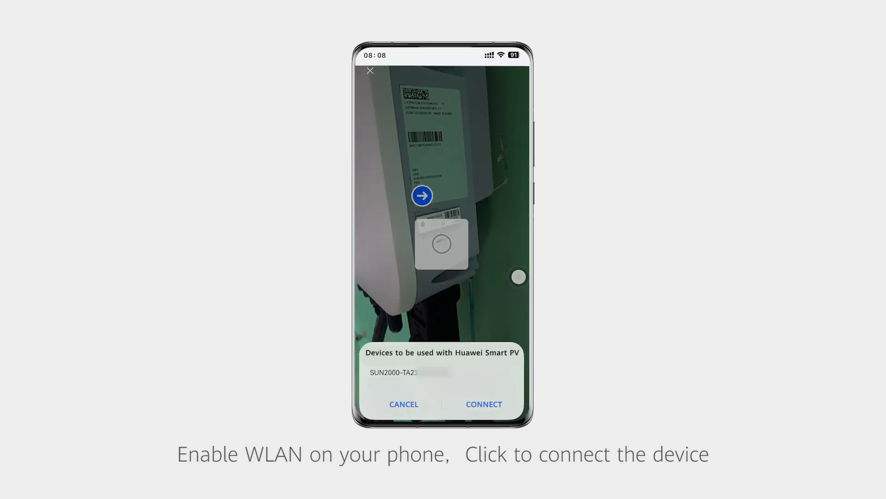
click(483, 403)
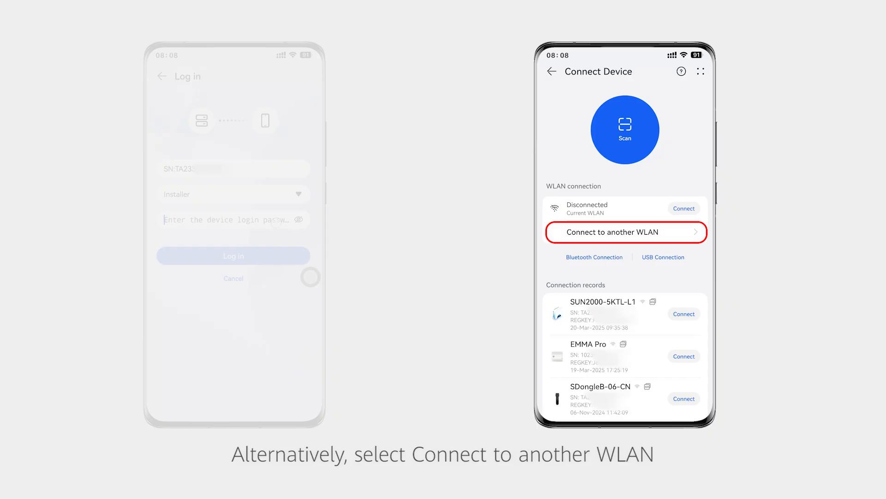
Join the SUN2000 hotspot via another WLAN and log in to the inverter as Installer
click(625, 232)
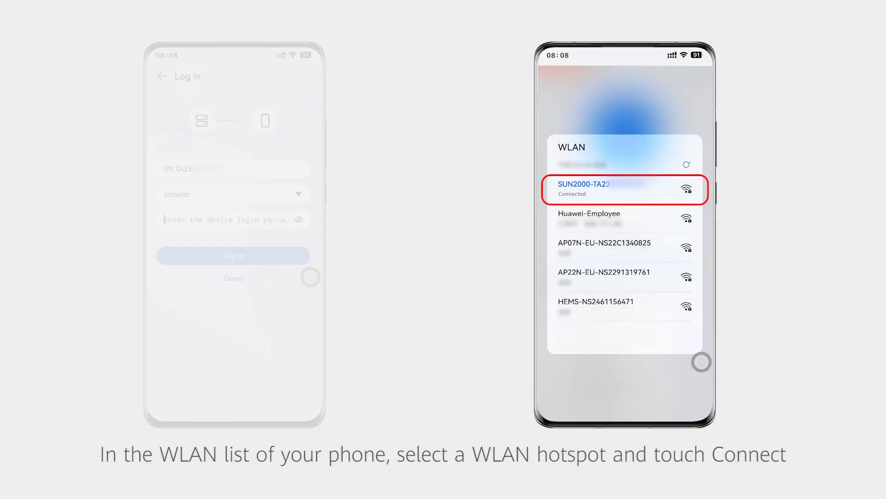
click(624, 188)
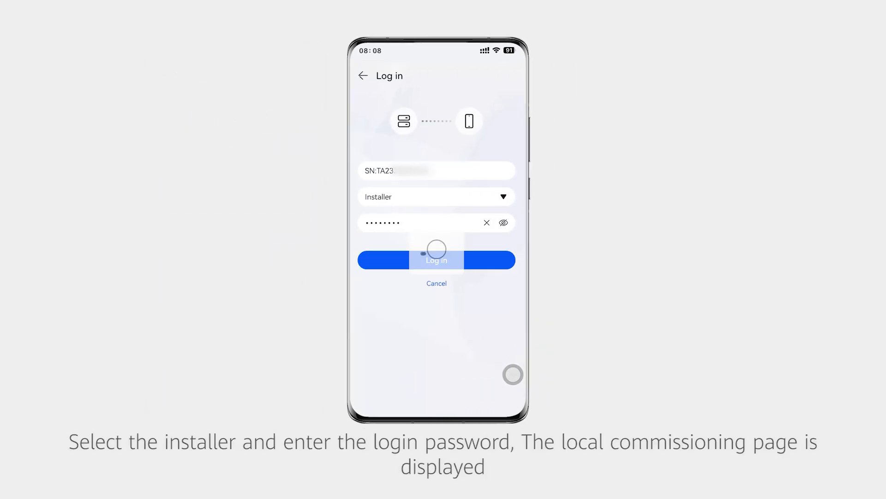
click(437, 260)
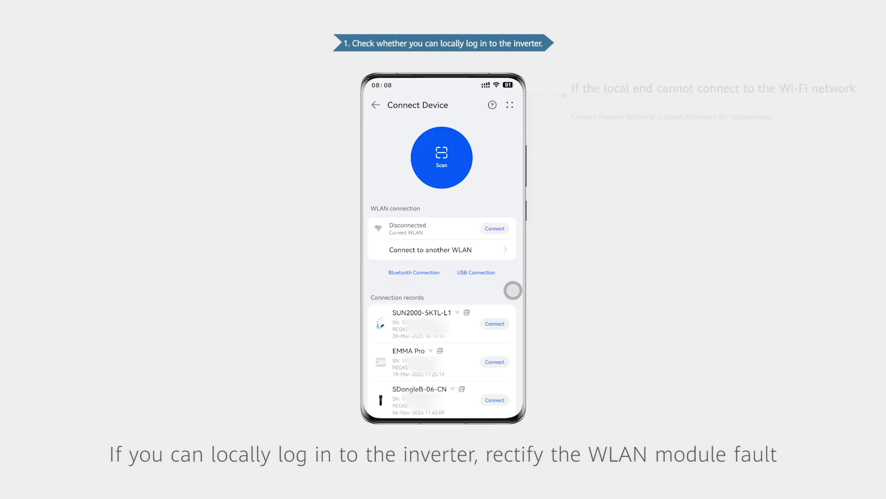
Reconnect to the scanned inverter and check Router connection settings, which report connection failed
click(441, 157)
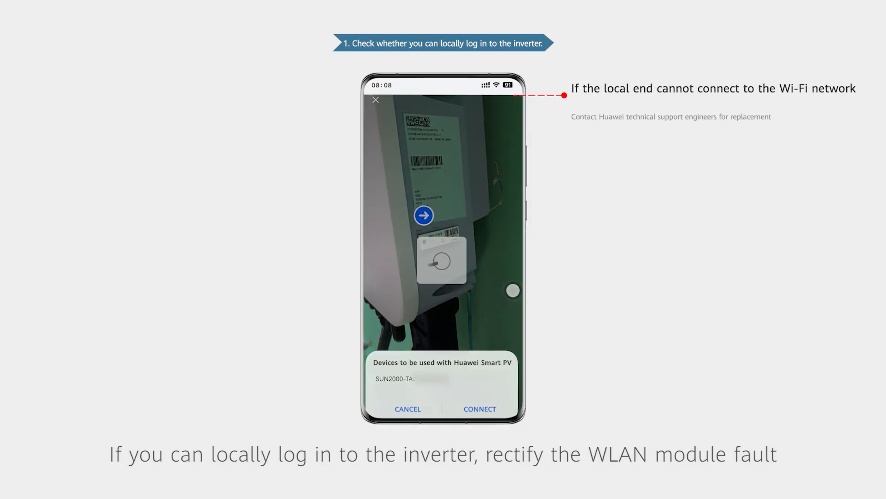
click(479, 409)
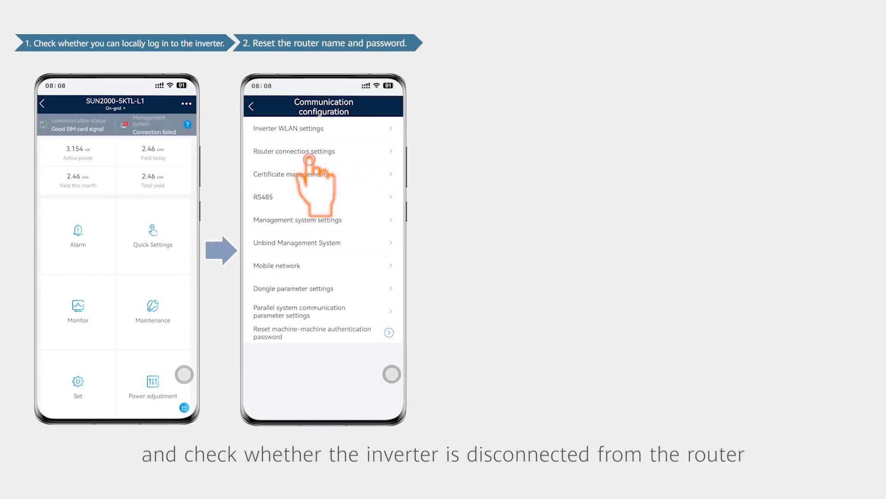
click(294, 151)
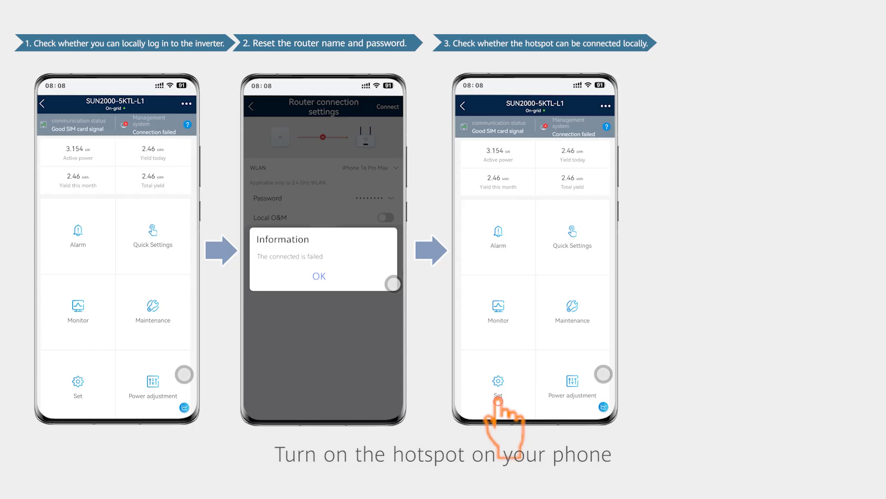
Connect the inverter to the phone hotspot via its settings and review the WLAN antenna guide
click(497, 384)
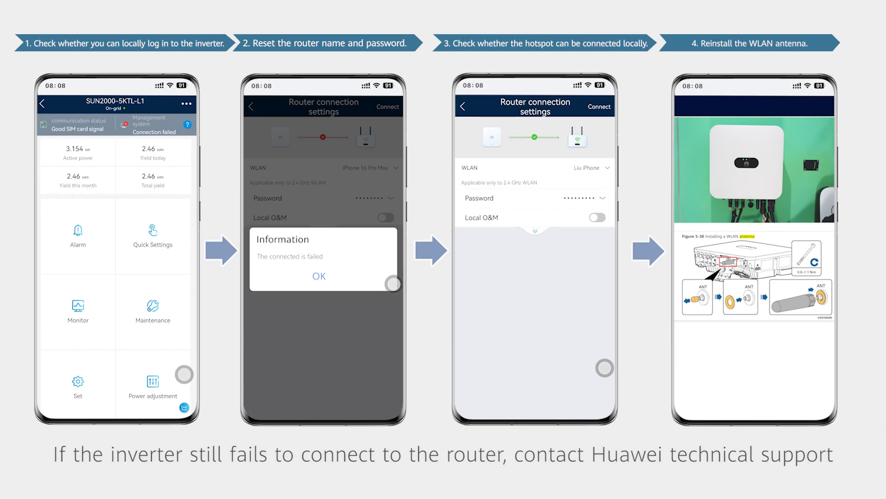
click(187, 126)
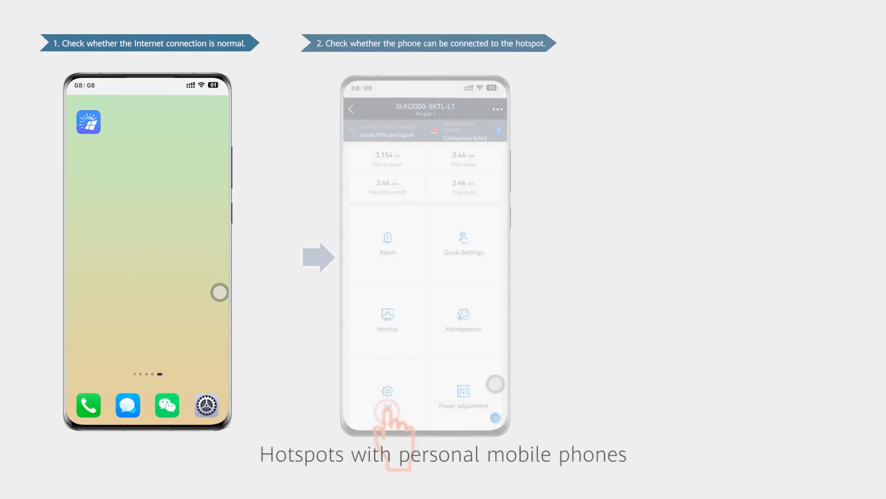
Go through Set and Communication configuration to the inverter's Router connection settings
click(388, 396)
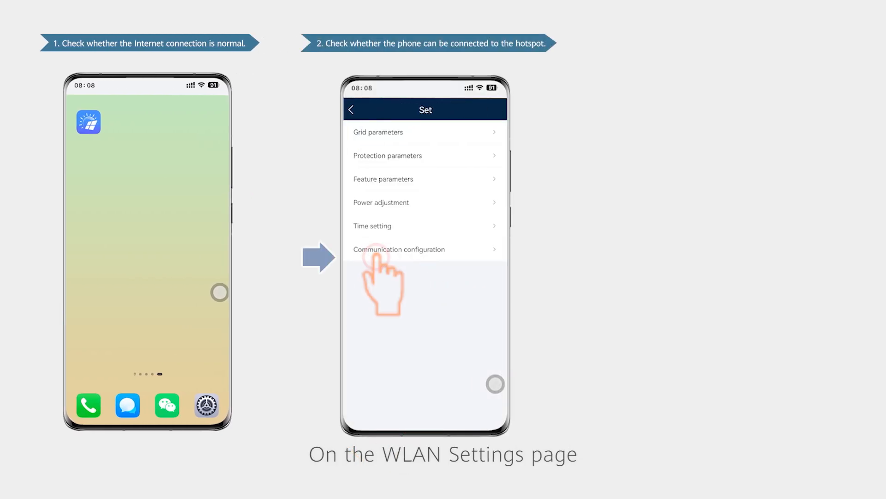
click(398, 249)
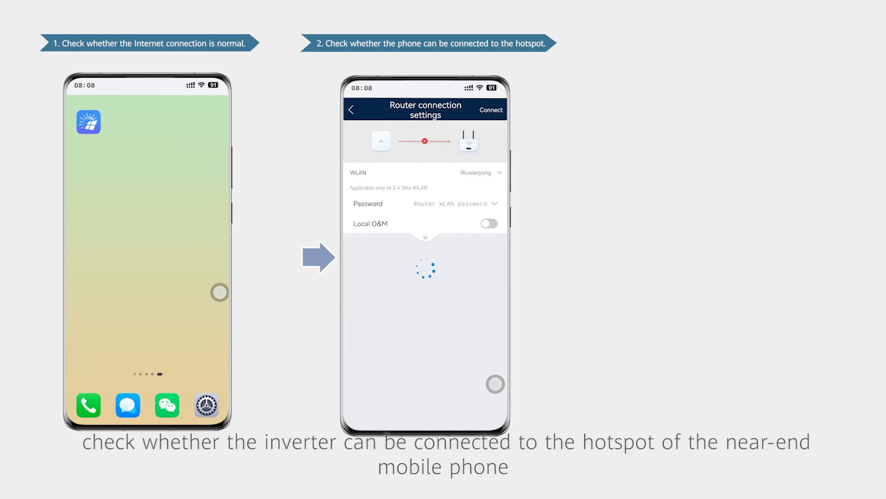
click(490, 110)
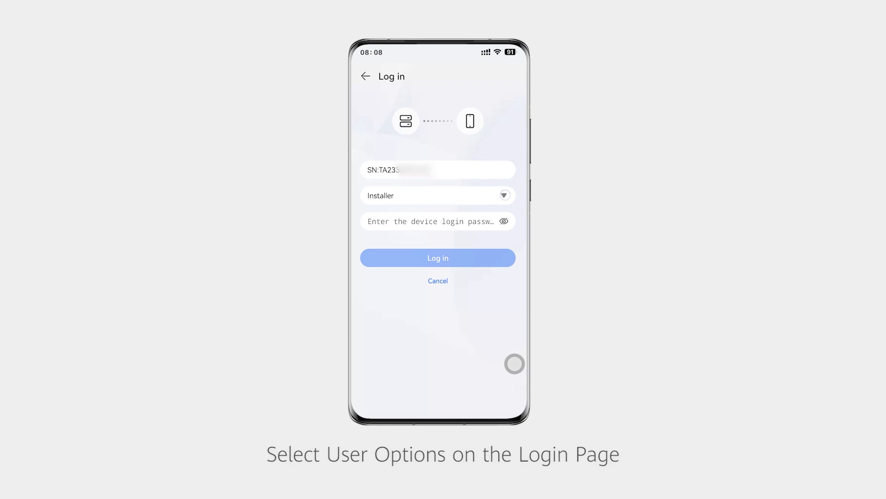
Log in to the inverter with the User role and its password
click(438, 257)
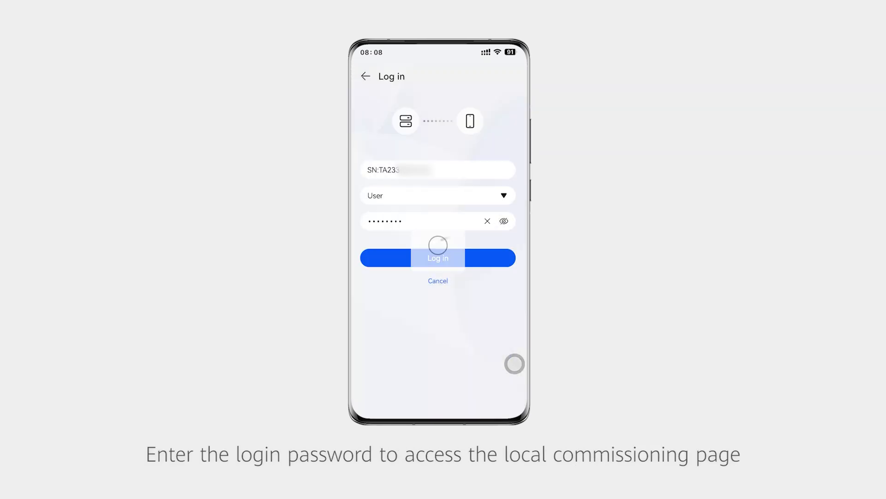
click(438, 257)
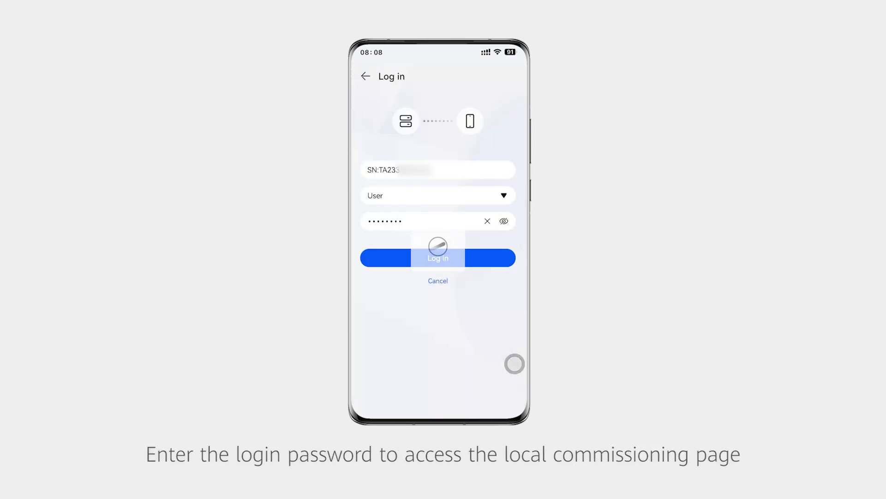
click(437, 258)
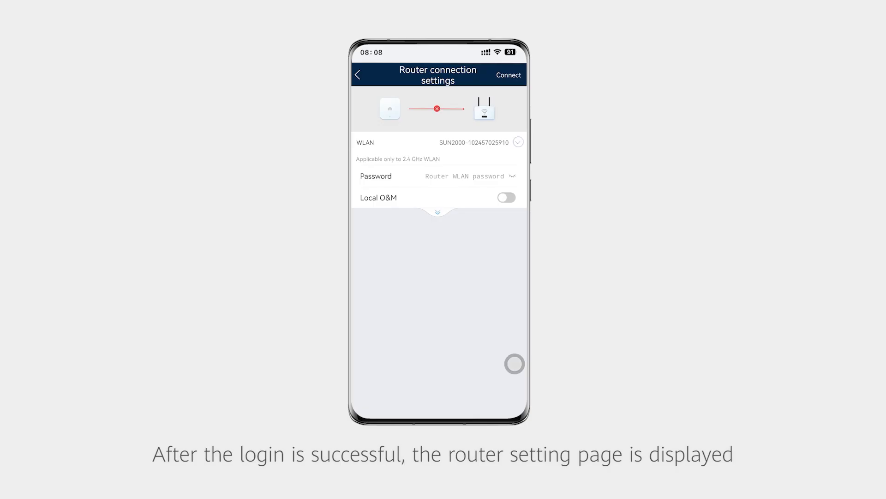
Select the router WLAN, enter its password, and reconnect the inverter to it
click(517, 142)
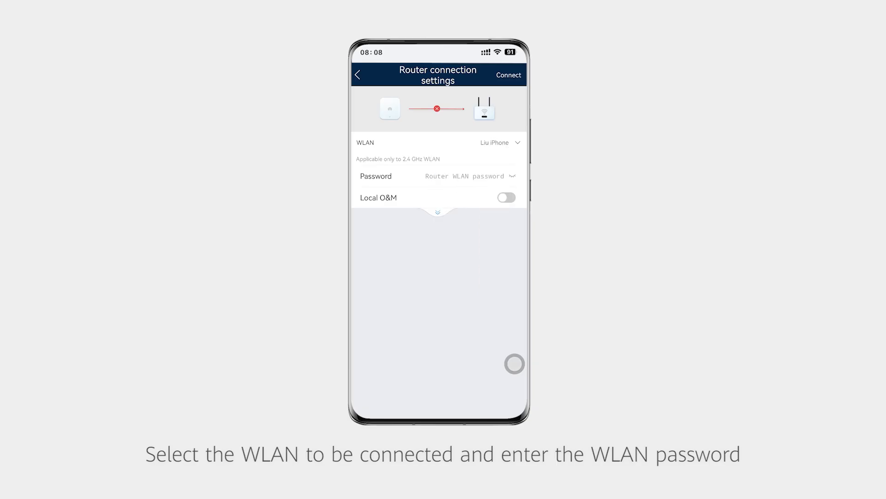
click(508, 75)
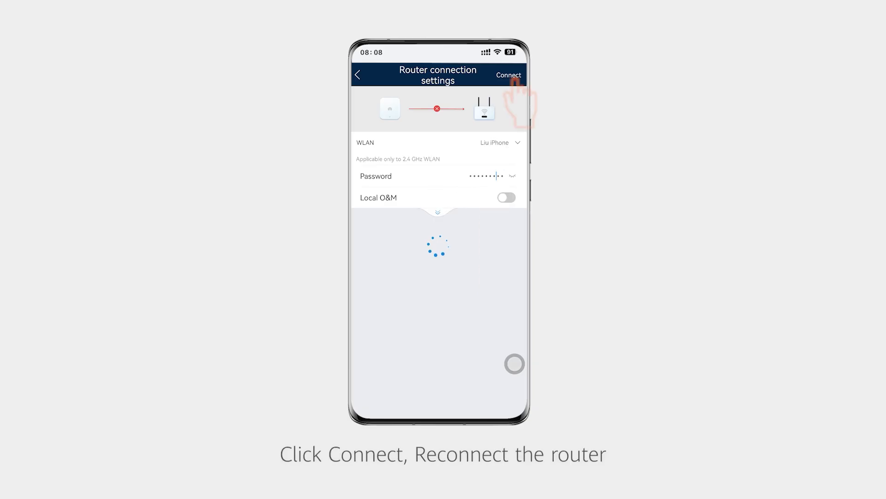
click(507, 74)
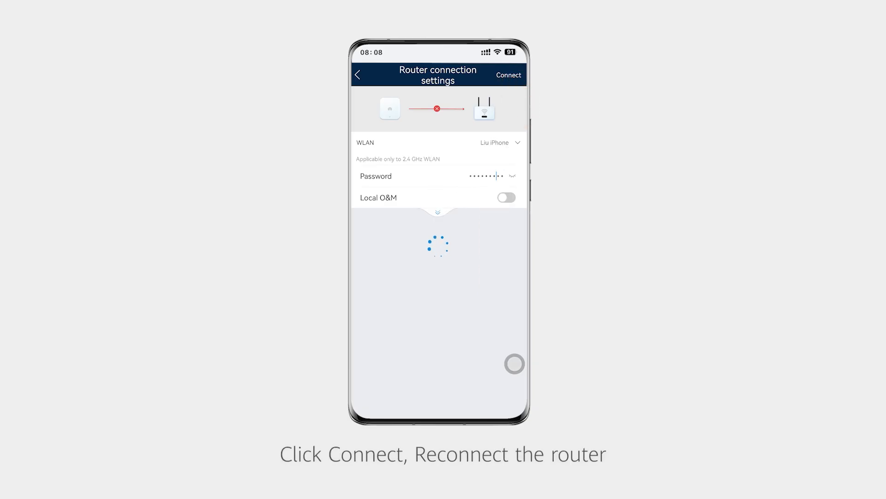
click(507, 75)
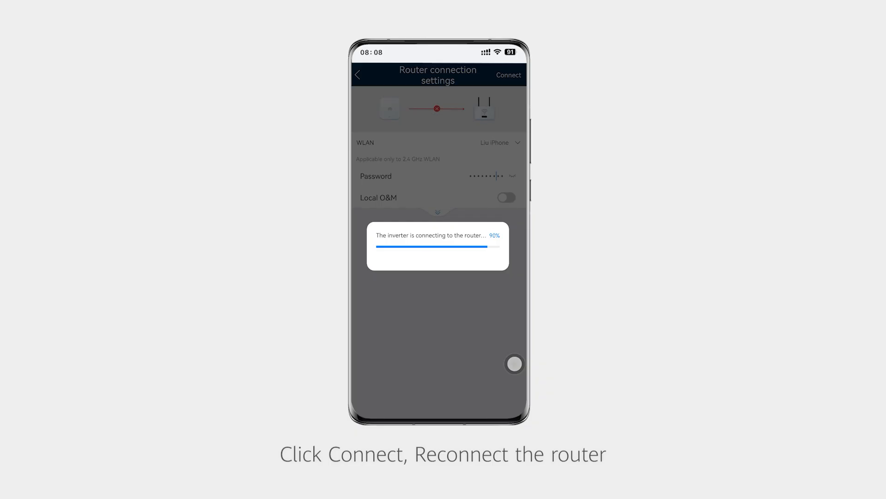